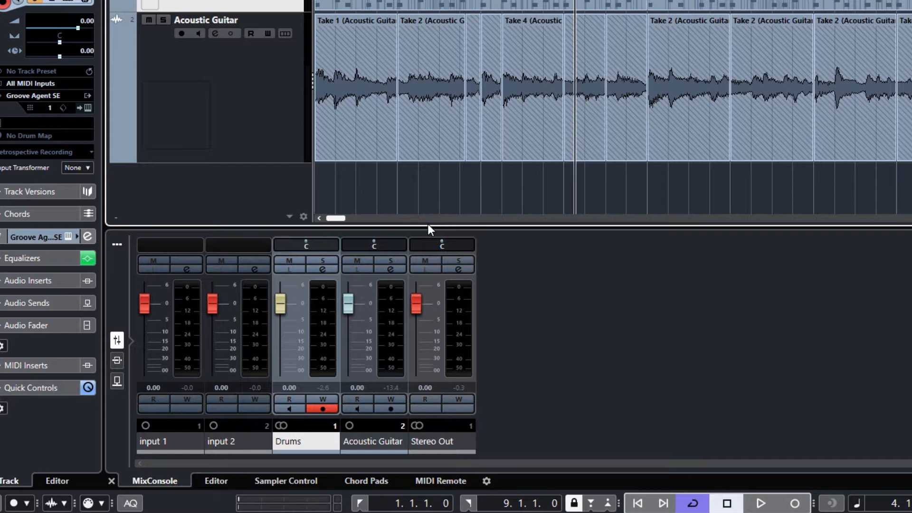
pyautogui.moveTo(438, 211)
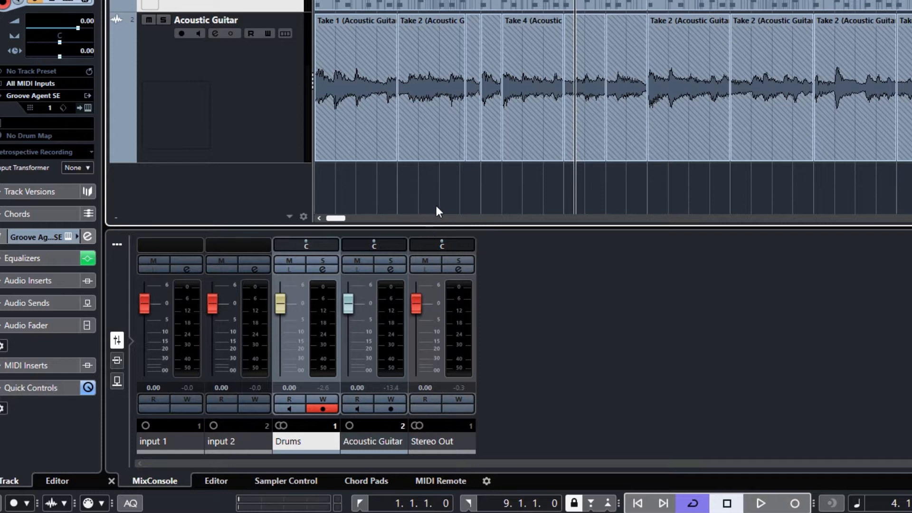
pyautogui.moveTo(464, 295)
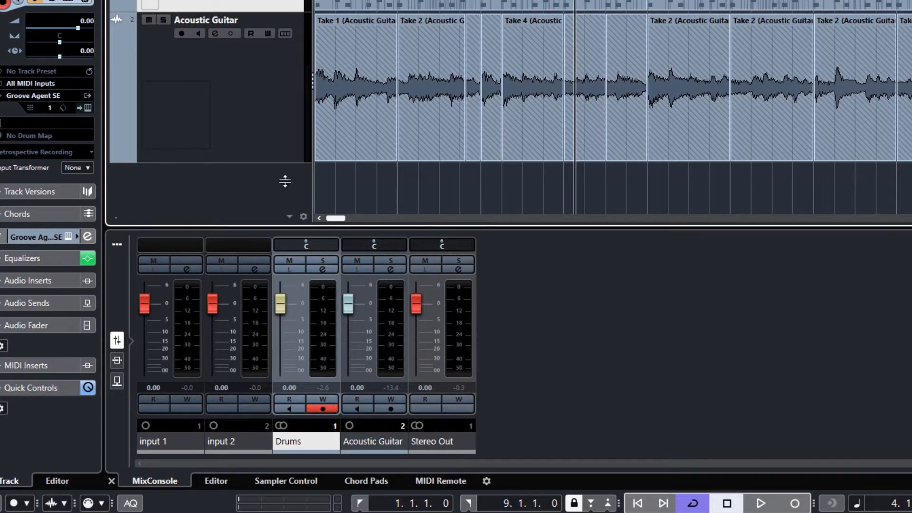
# Pull the Drums and Acoustic Guitar faders down while playback runs, then stop
pyautogui.moveTo(281, 302); pyautogui.dragTo(282, 317)
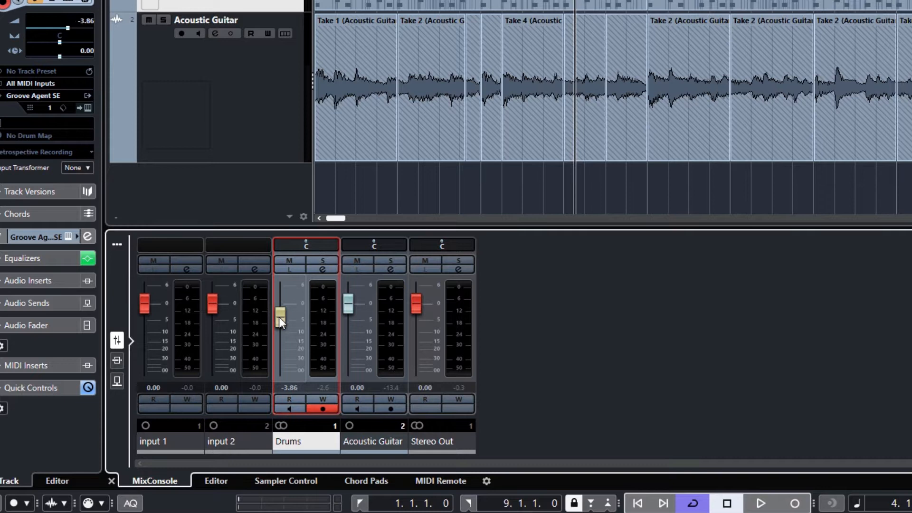
pyautogui.moveTo(280, 314); pyautogui.dragTo(280, 323)
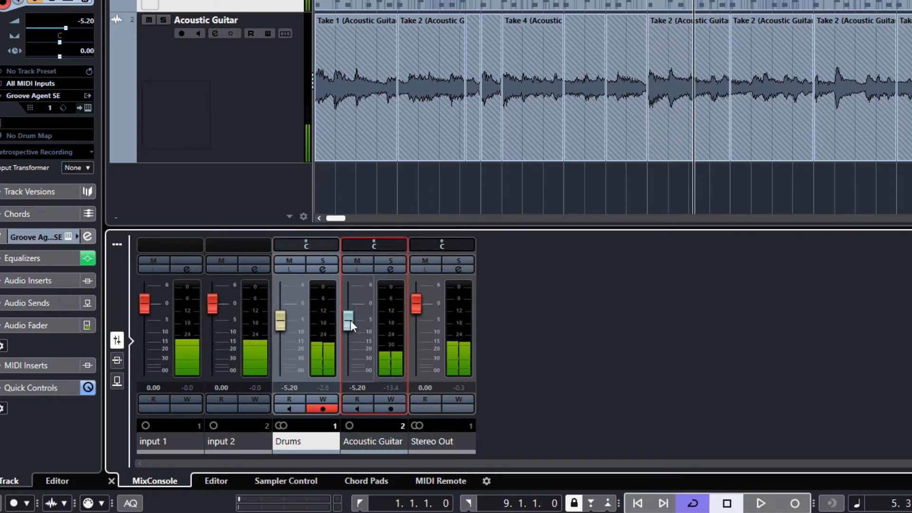
pyautogui.moveTo(349, 319); pyautogui.dragTo(349, 326)
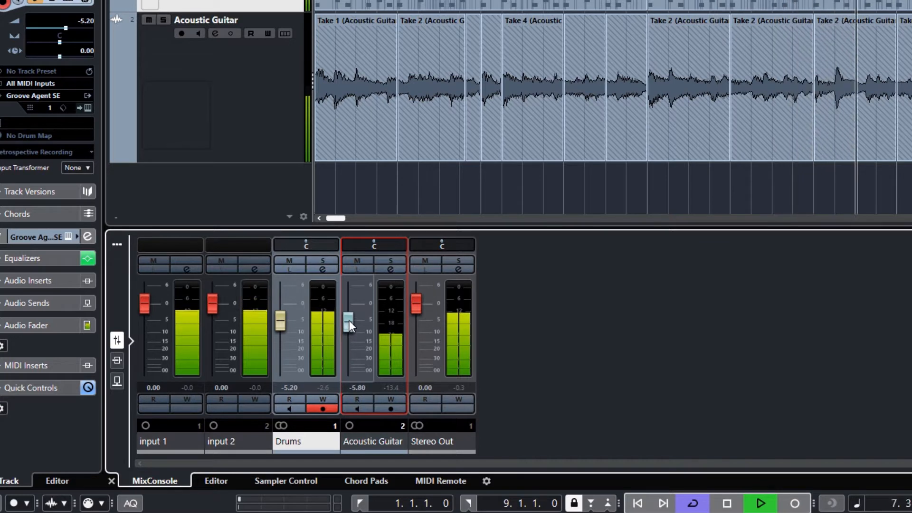
pyautogui.moveTo(348, 325); pyautogui.dragTo(348, 320)
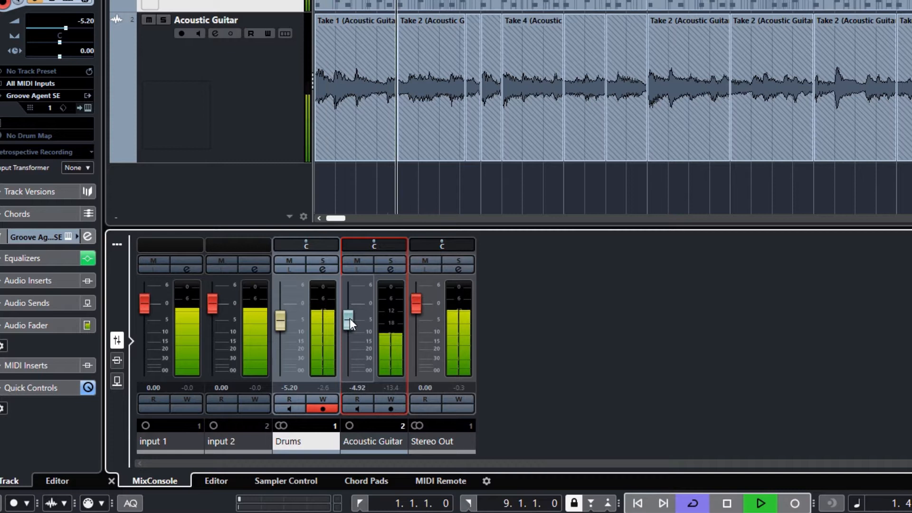
pyautogui.click(759, 503)
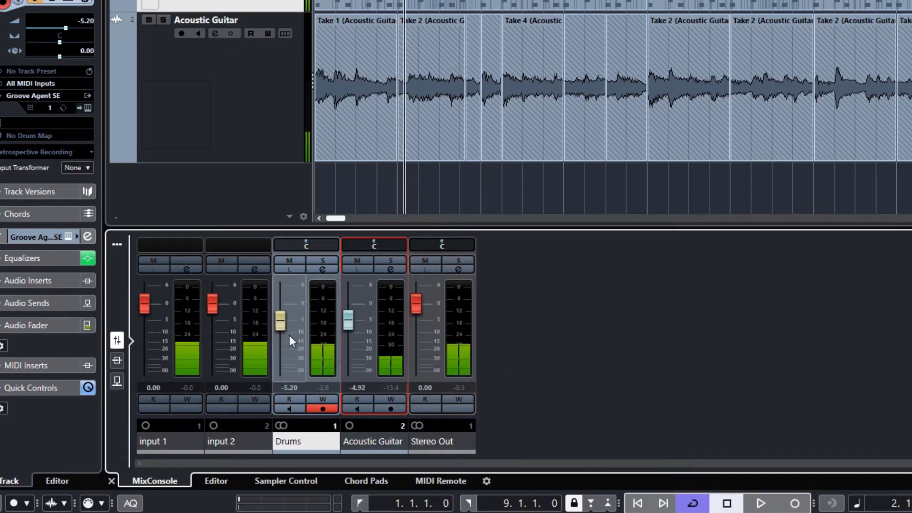
# Fine-tune Drums and Acoustic Guitar to about -6.59 dB, auditioning the new balance
pyautogui.moveTo(279, 319); pyautogui.dragTo(282, 329)
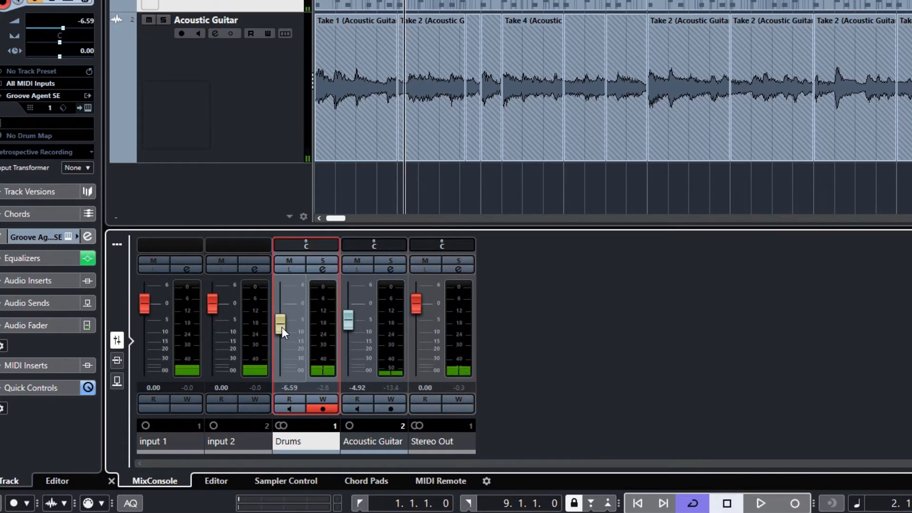
pyautogui.click(373, 244)
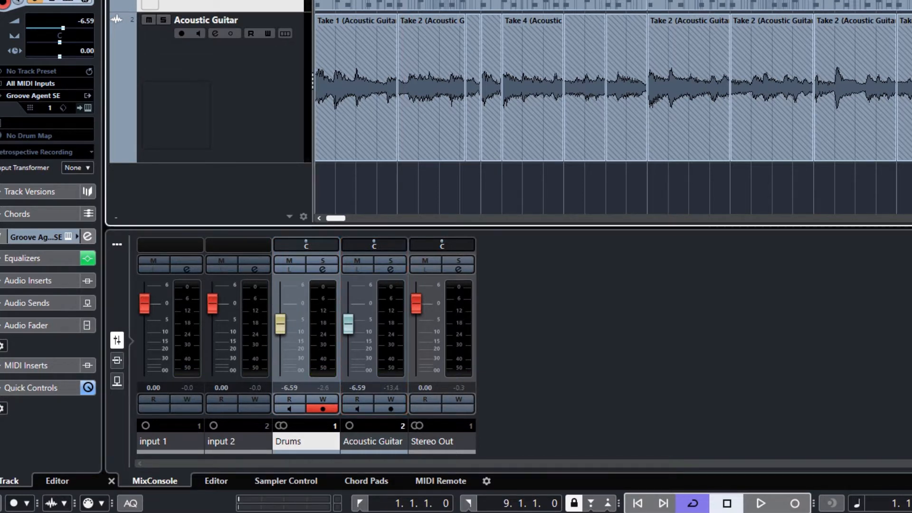
pyautogui.click(760, 503)
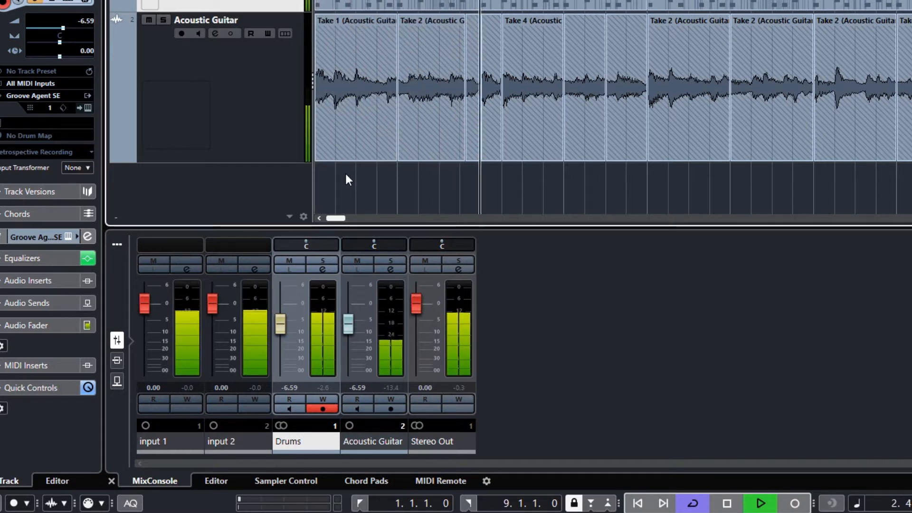
pyautogui.click(373, 329)
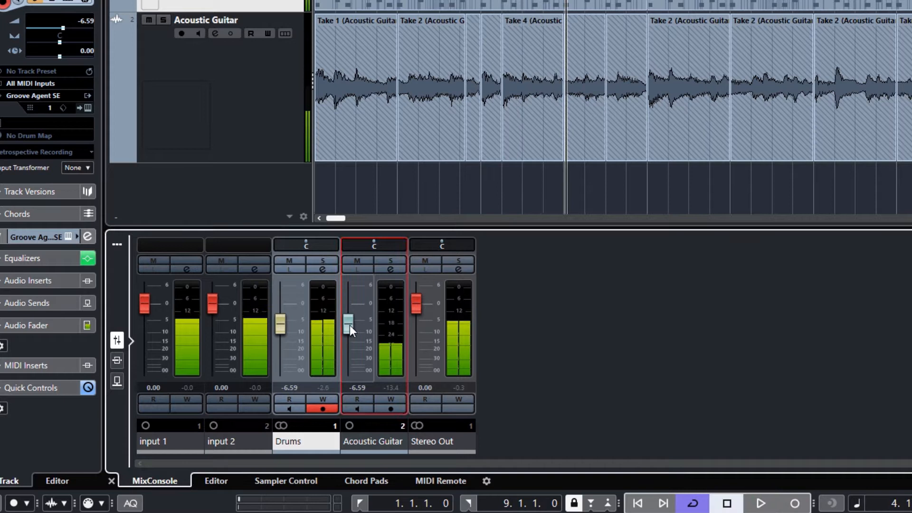
pyautogui.moveTo(348, 329); pyautogui.dragTo(348, 320)
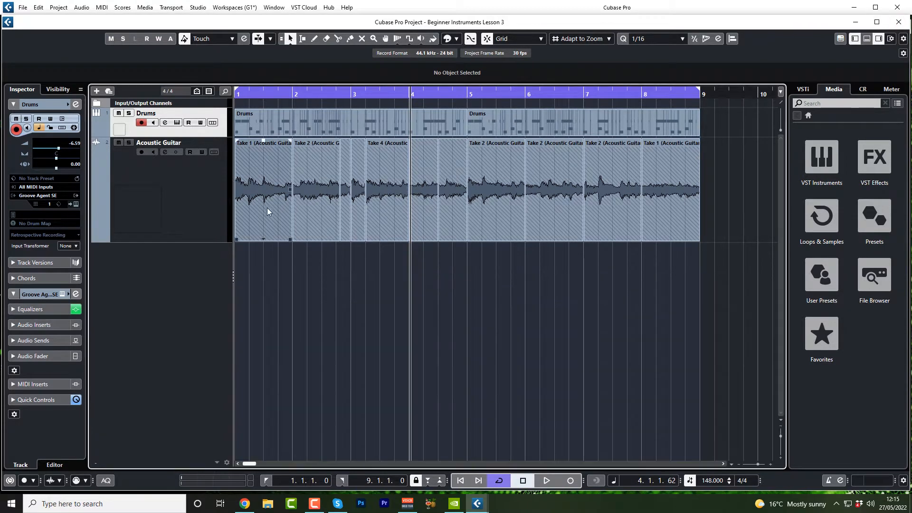
pyautogui.moveTo(285, 193)
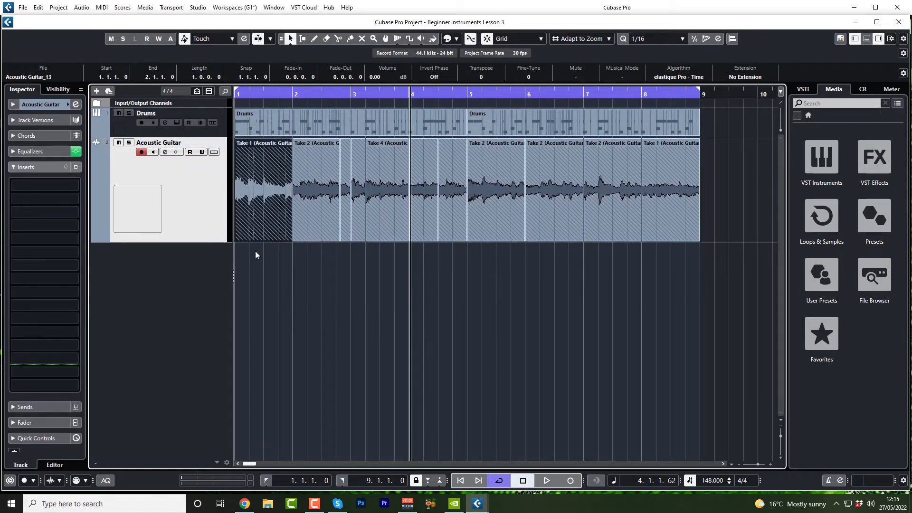
pyautogui.click(262, 189)
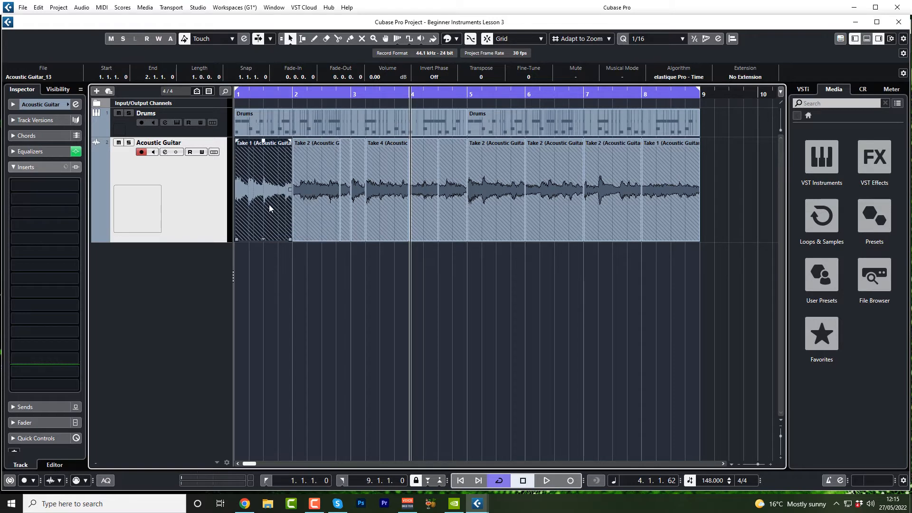
pyautogui.moveTo(262, 189); pyautogui.dragTo(265, 255)
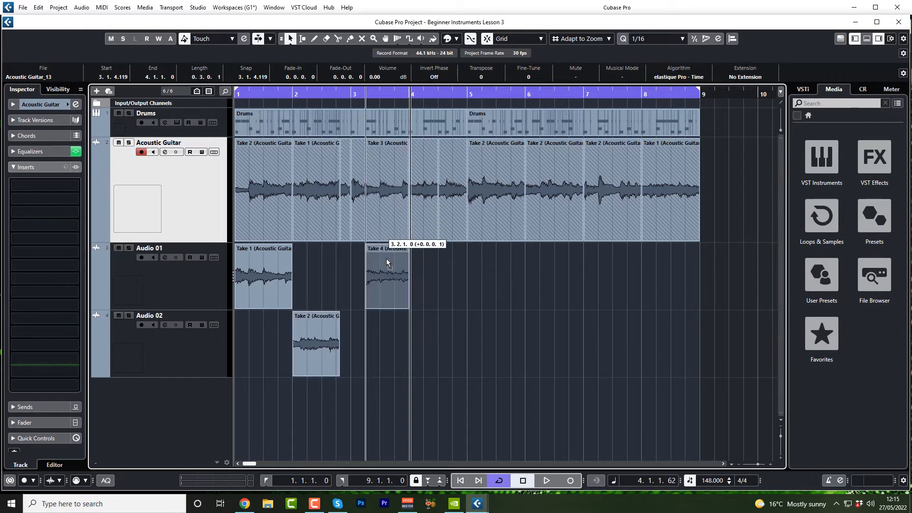
pyautogui.moveTo(315, 343); pyautogui.dragTo(511, 343)
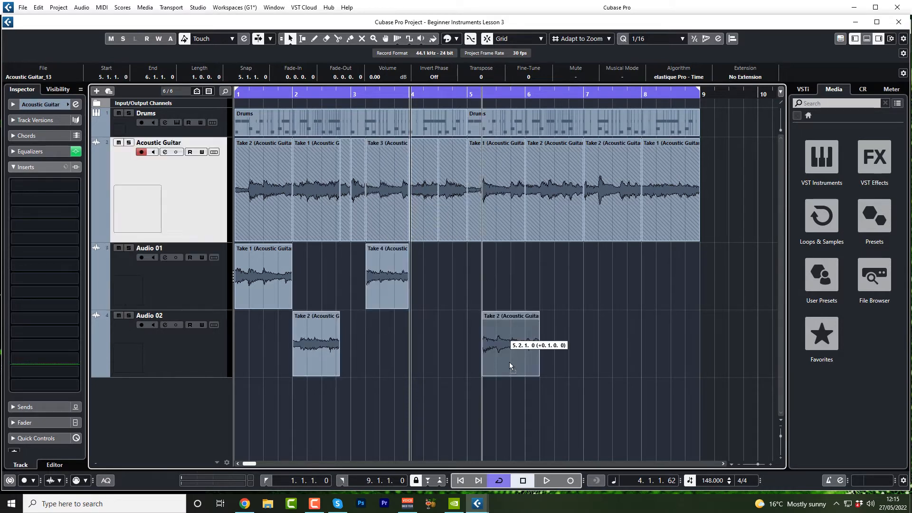
pyautogui.moveTo(511, 345); pyautogui.dragTo(496, 411)
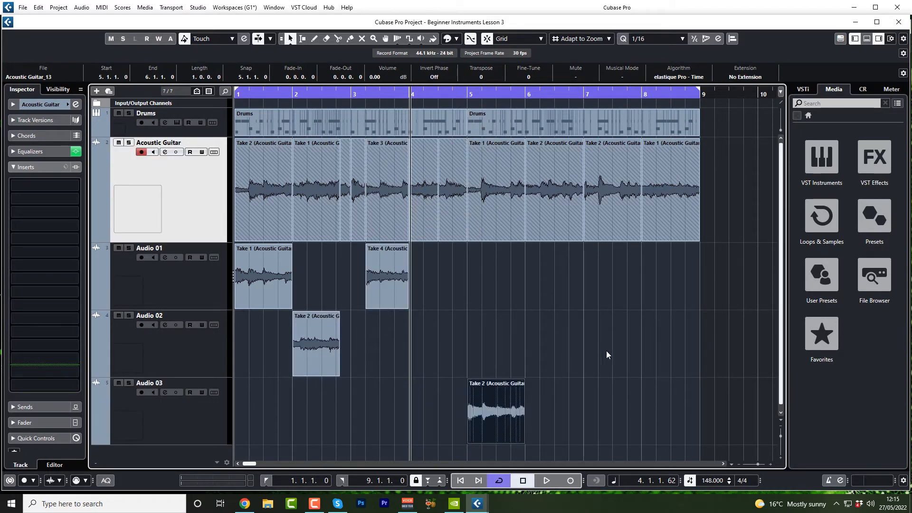
pyautogui.moveTo(426, 336)
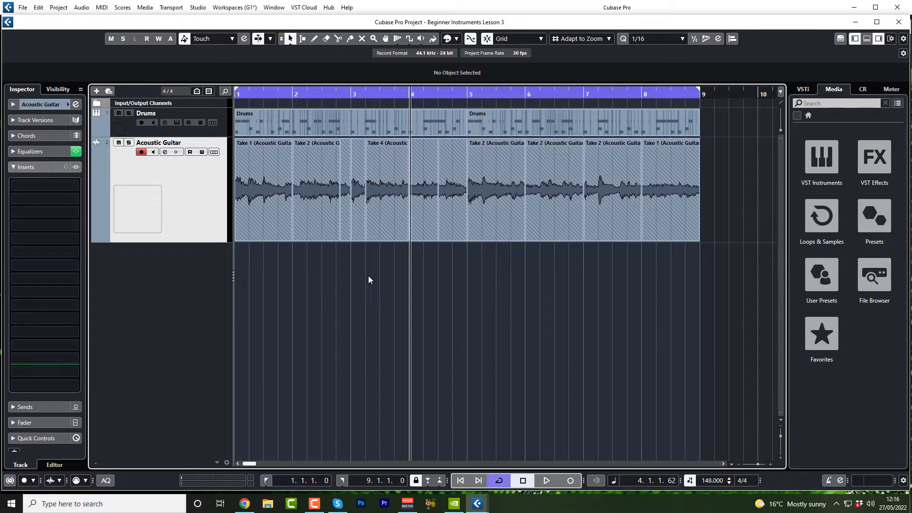
pyautogui.click(214, 152)
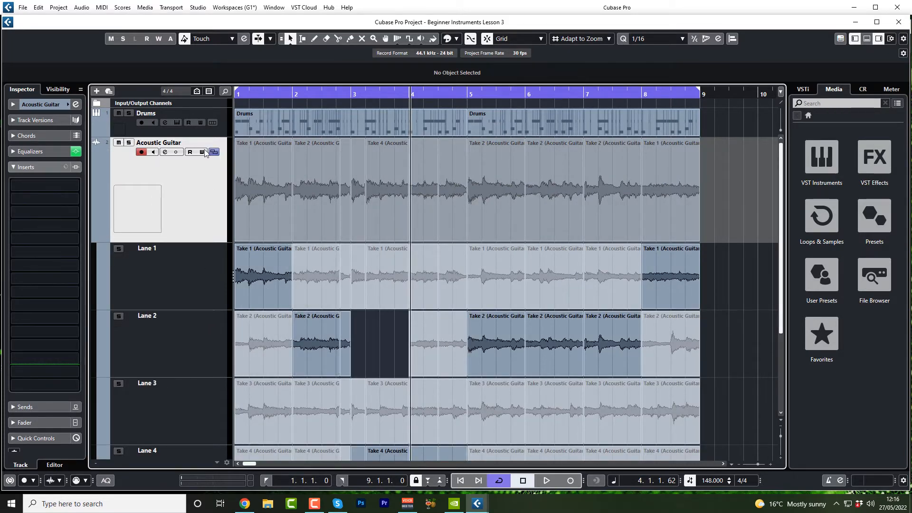
pyautogui.click(213, 152)
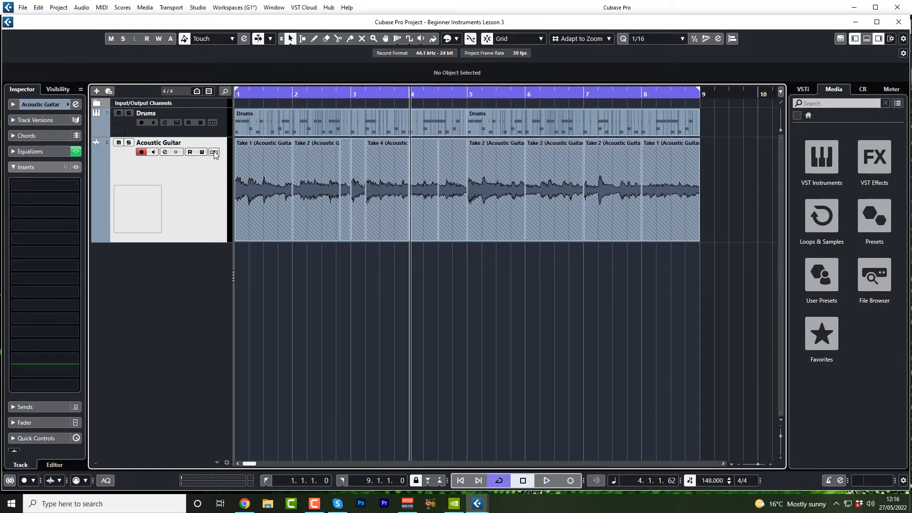
pyautogui.moveTo(213, 152)
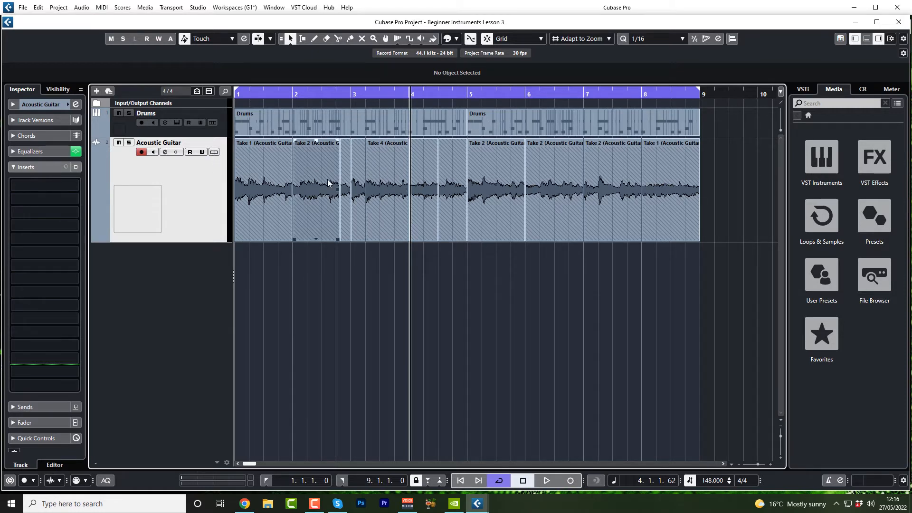
pyautogui.click(385, 189)
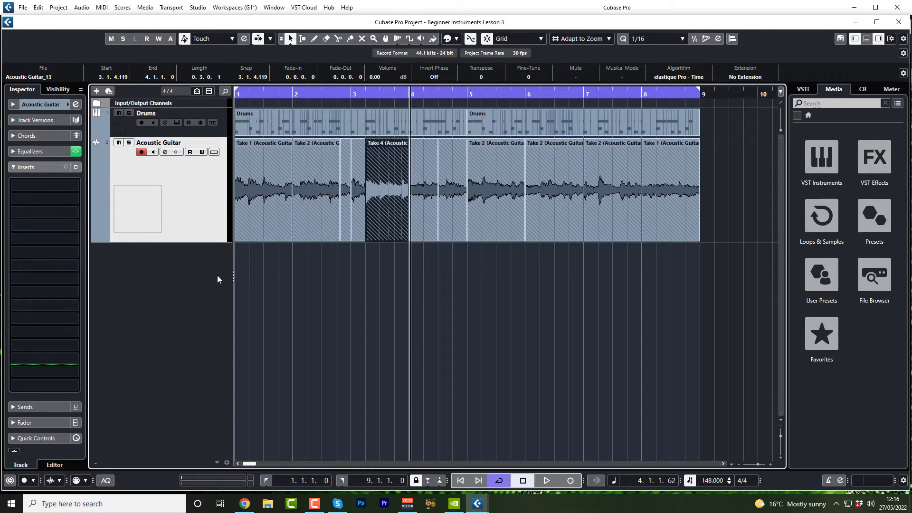
pyautogui.moveTo(216, 216)
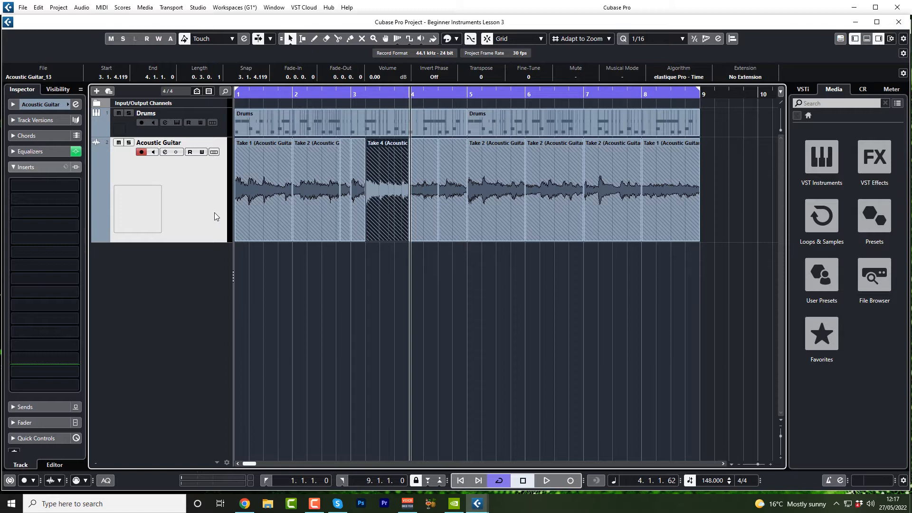
pyautogui.moveTo(211, 259)
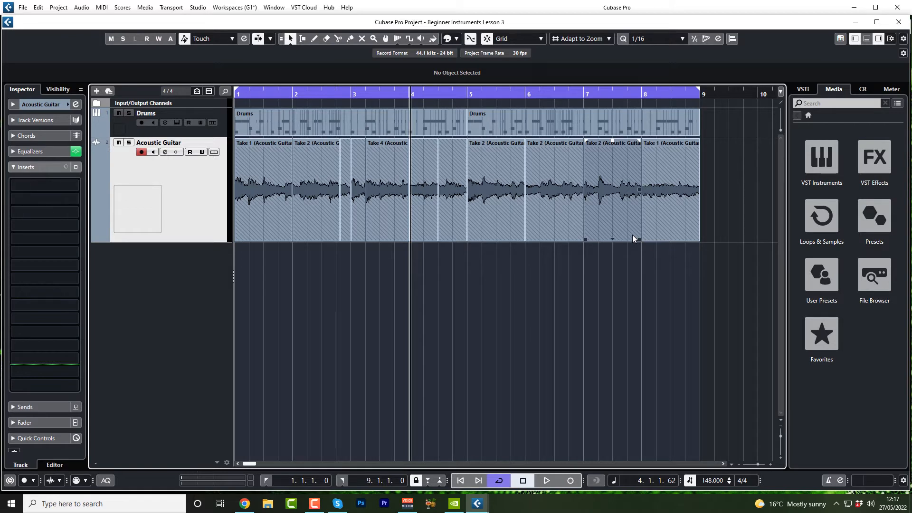
pyautogui.moveTo(627, 239)
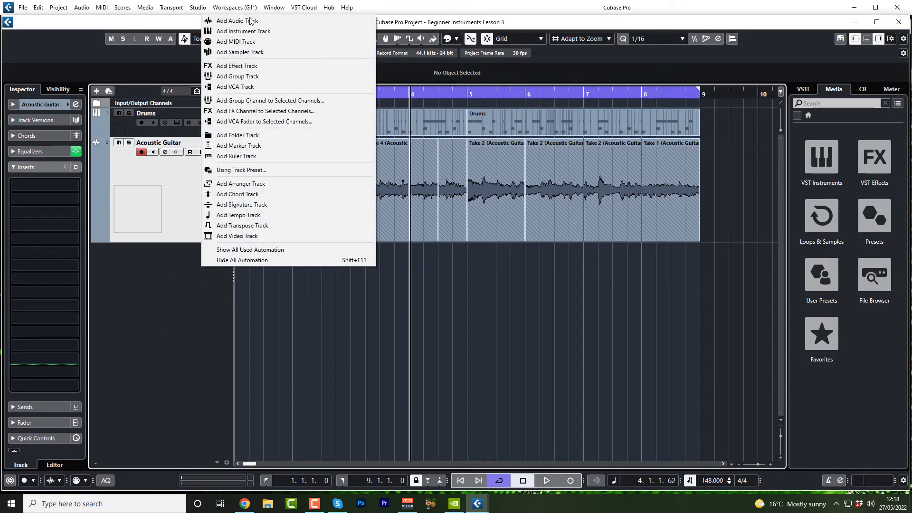
# Create a mono audio track named 'Elec Gui' recording from input 2
pyautogui.click(237, 21)
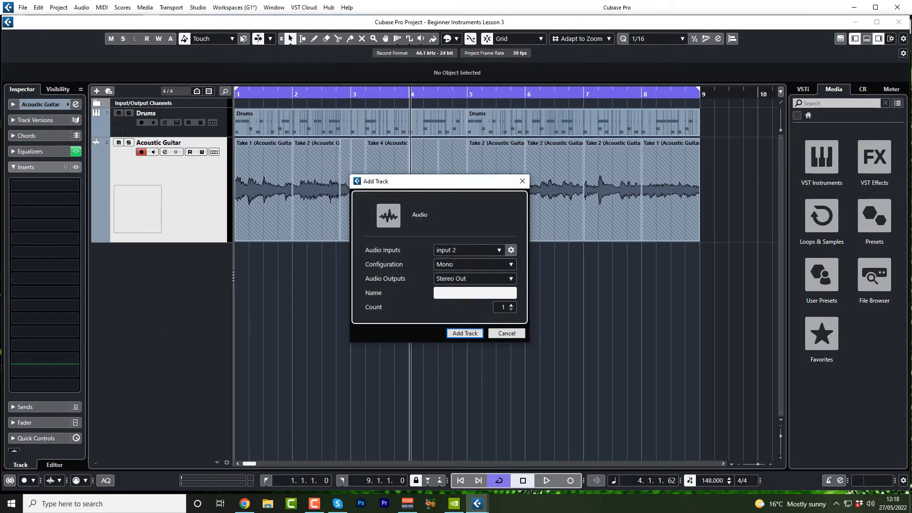
pyautogui.click(473, 292)
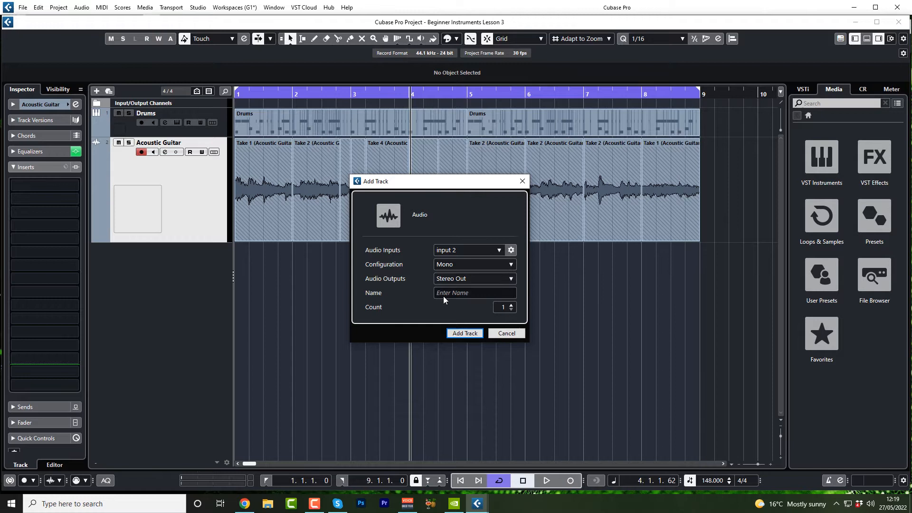
pyautogui.write('Elec Gui')
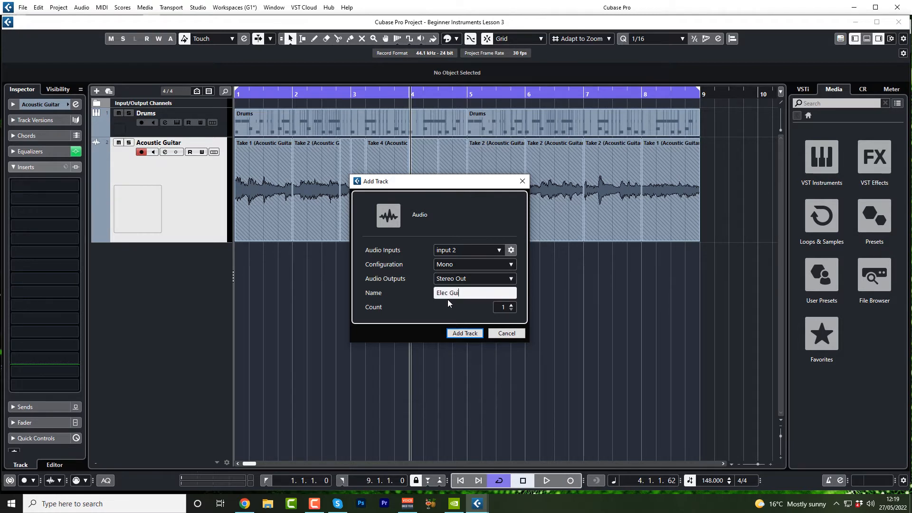
pyautogui.click(463, 333)
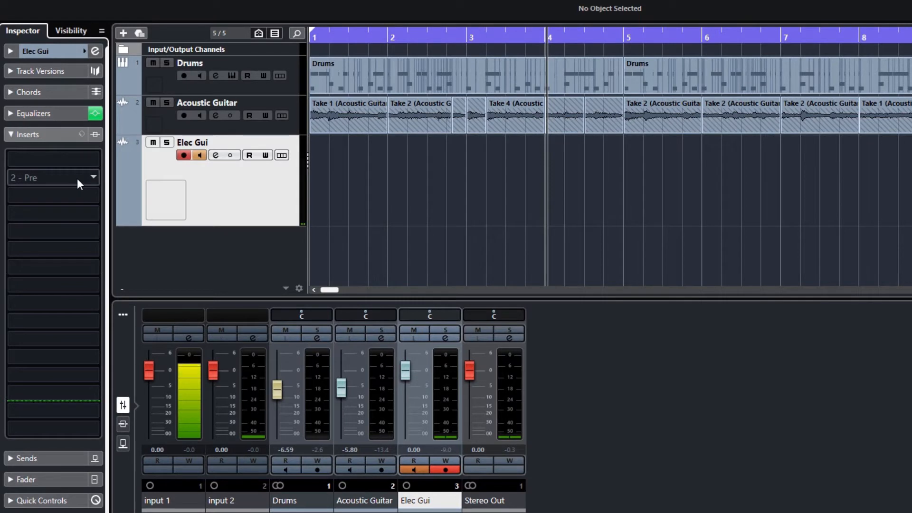
# Bring up the insert effects list for the Elec Gui track
pyautogui.click(49, 178)
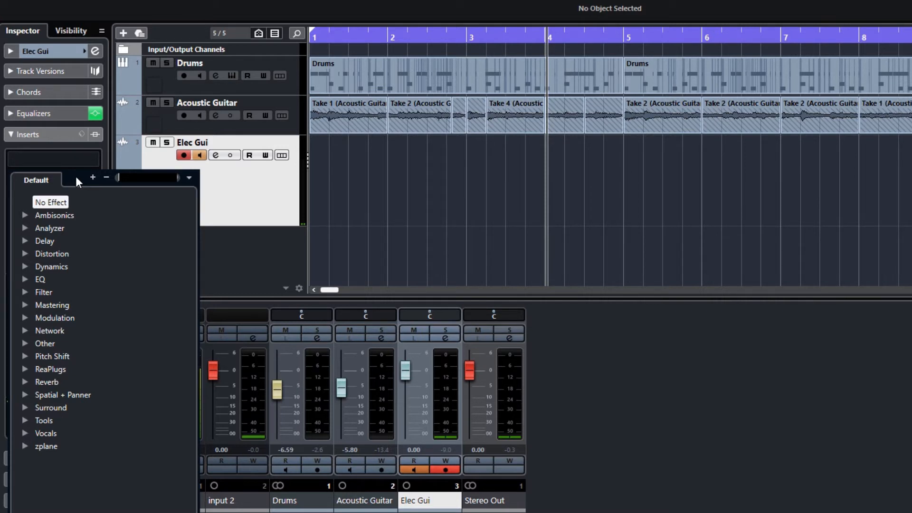
# Insert AmpSimulator from the Distortion category onto Elec Gui
pyautogui.click(51, 253)
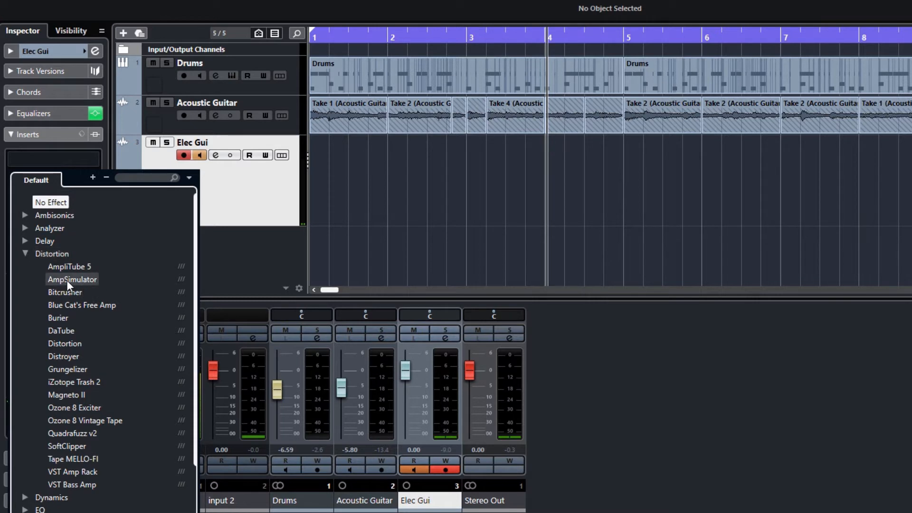
pyautogui.moveTo(72, 485)
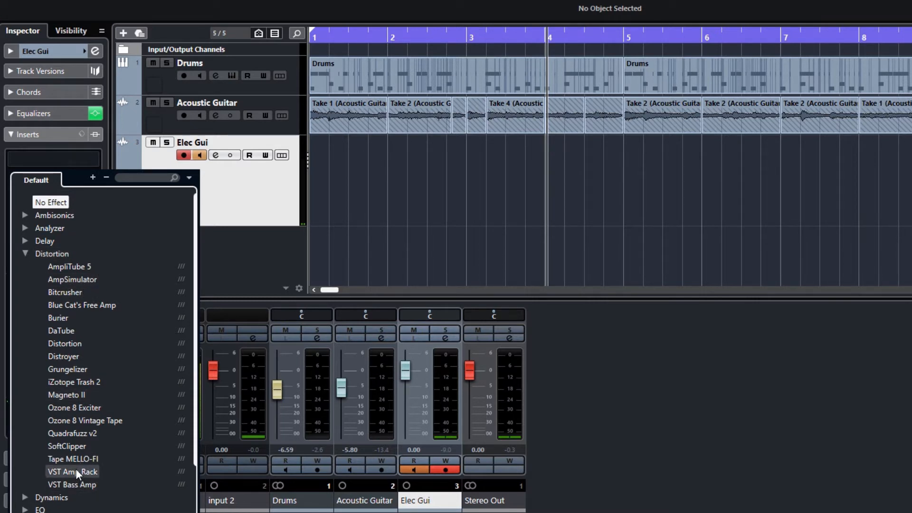
pyautogui.moveTo(73, 280)
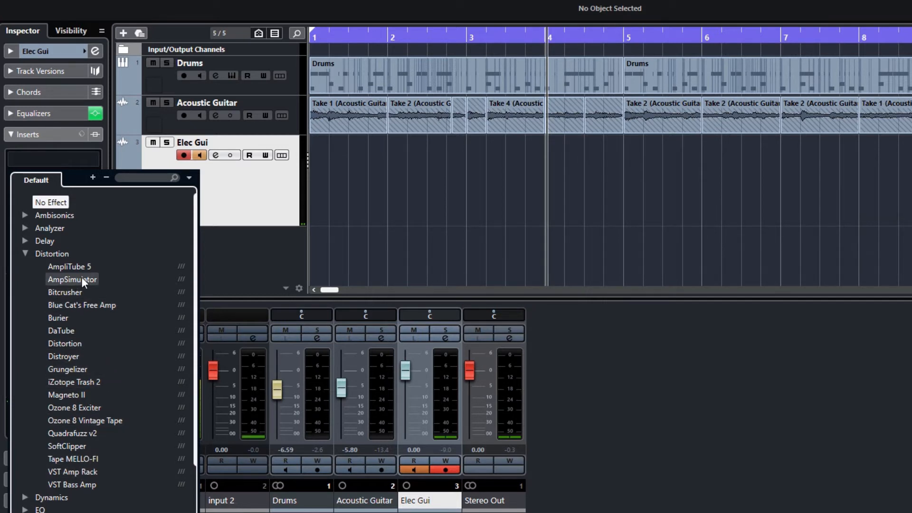
pyautogui.click(73, 280)
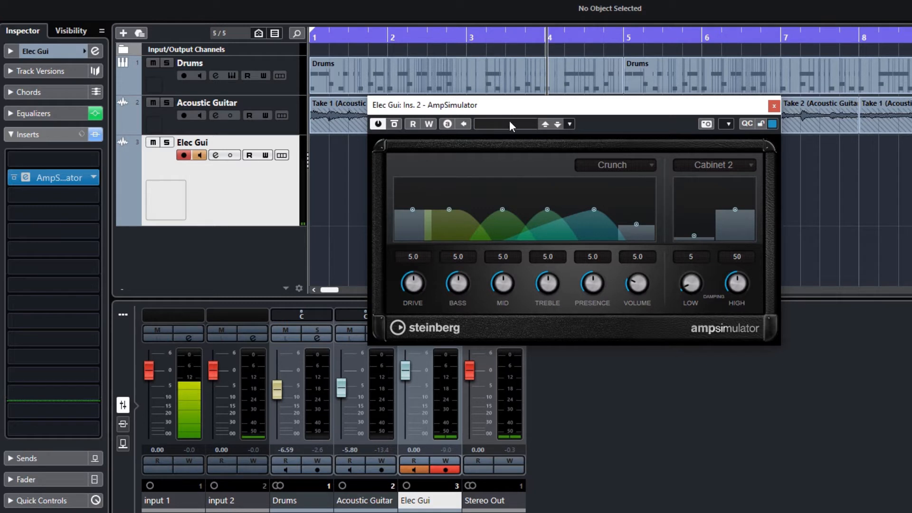
# Load the 'ACDC - Young' preset into AmpSimulator and close its panel
pyautogui.click(568, 123)
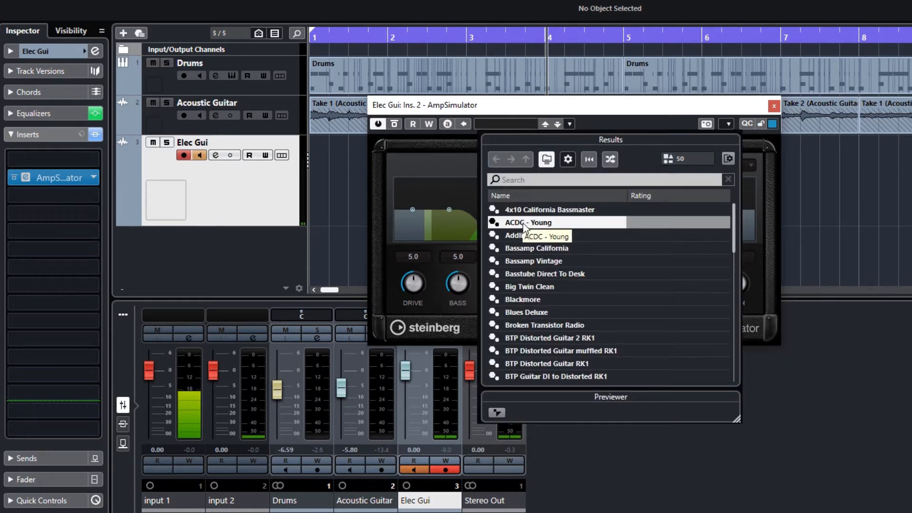
pyautogui.scroll(-3)
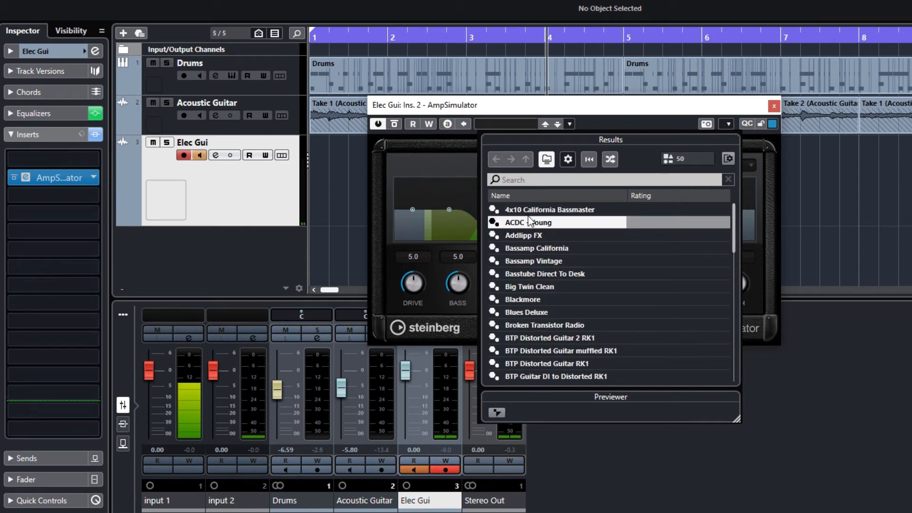
pyautogui.doubleClick(528, 222)
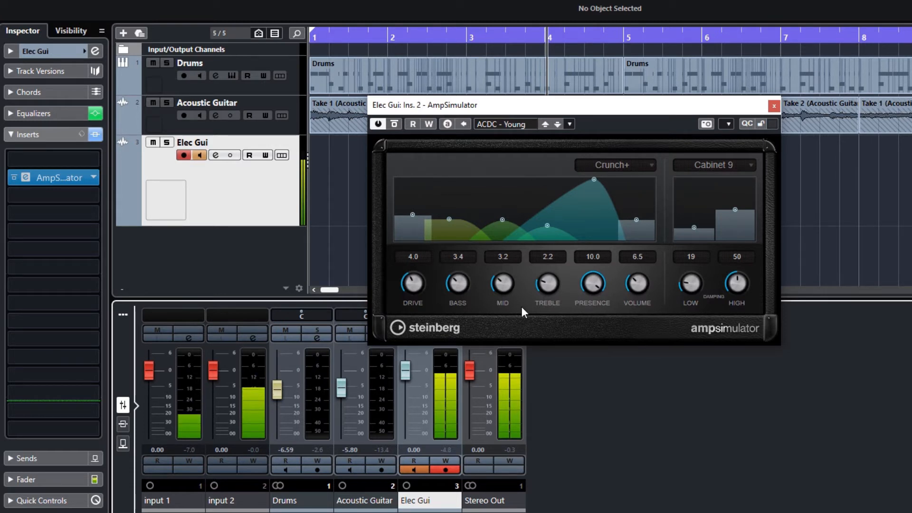
pyautogui.click(773, 106)
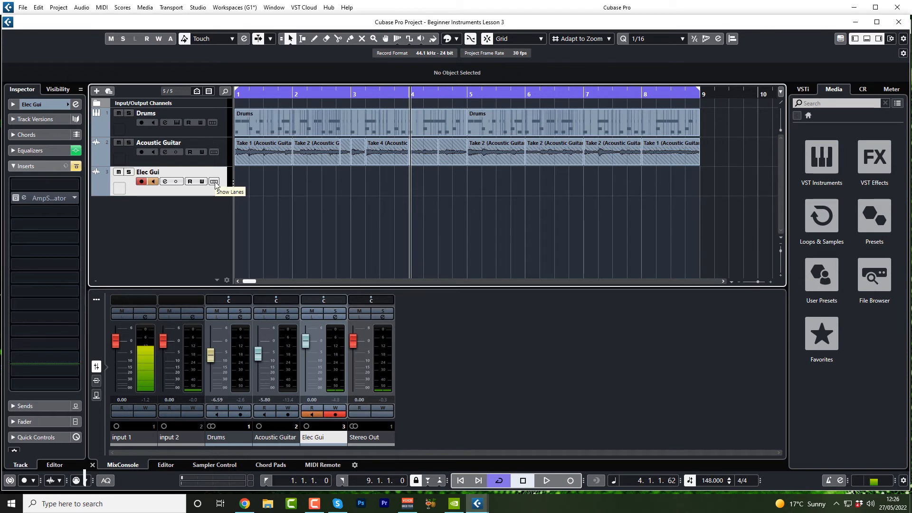
# Show the recording lanes of the Elec Gui track
pyautogui.click(215, 181)
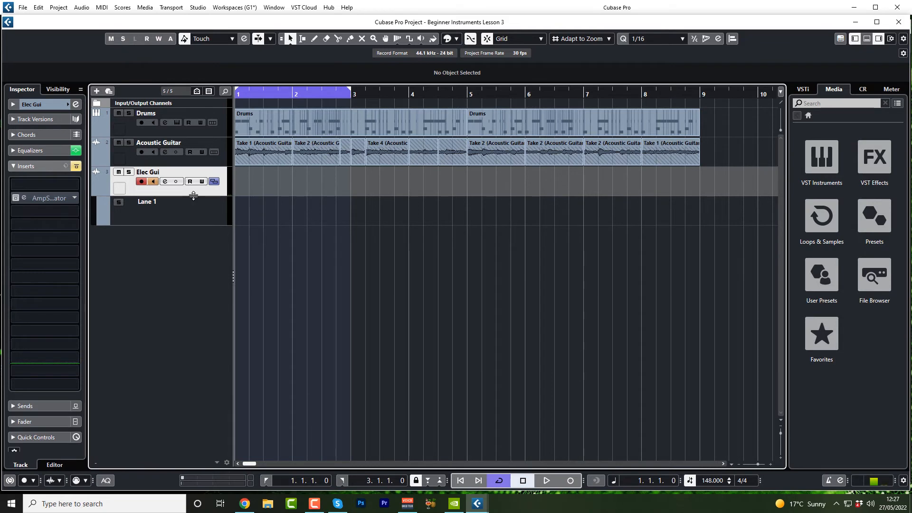
pyautogui.moveTo(141, 181)
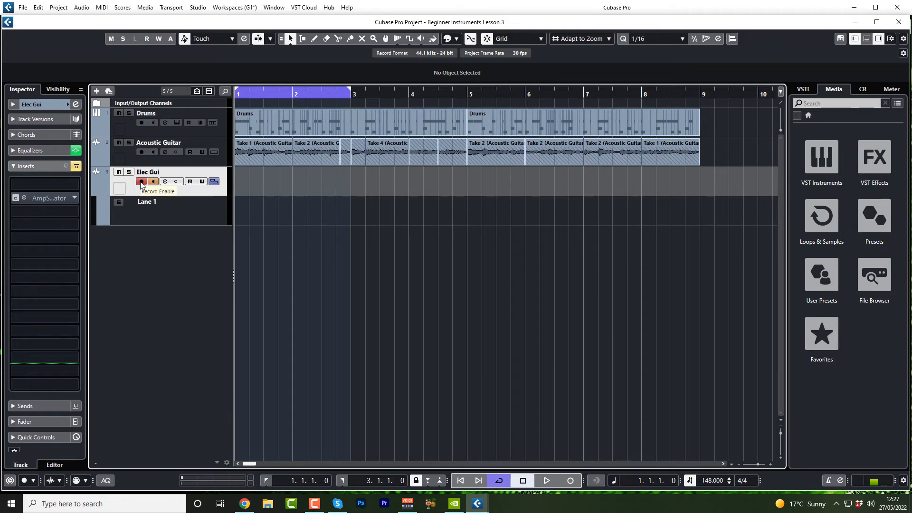
pyautogui.moveTo(154, 181)
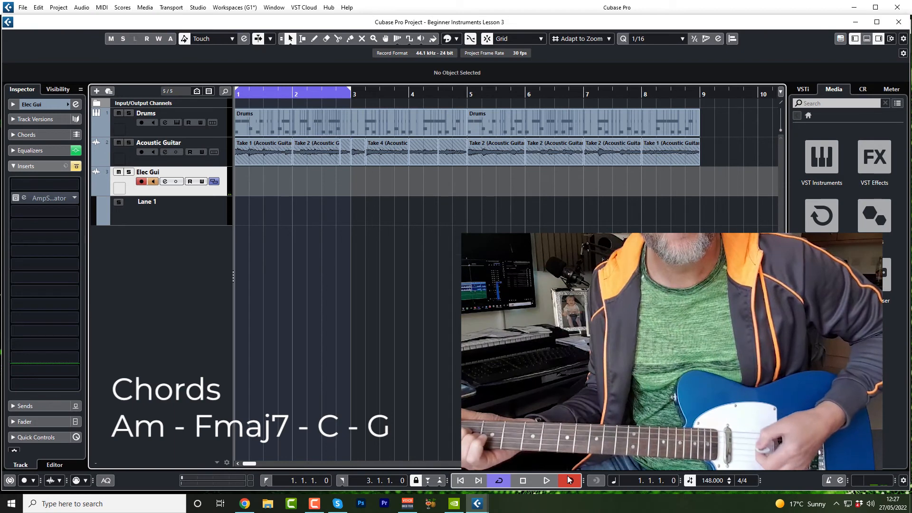
pyautogui.click(545, 480)
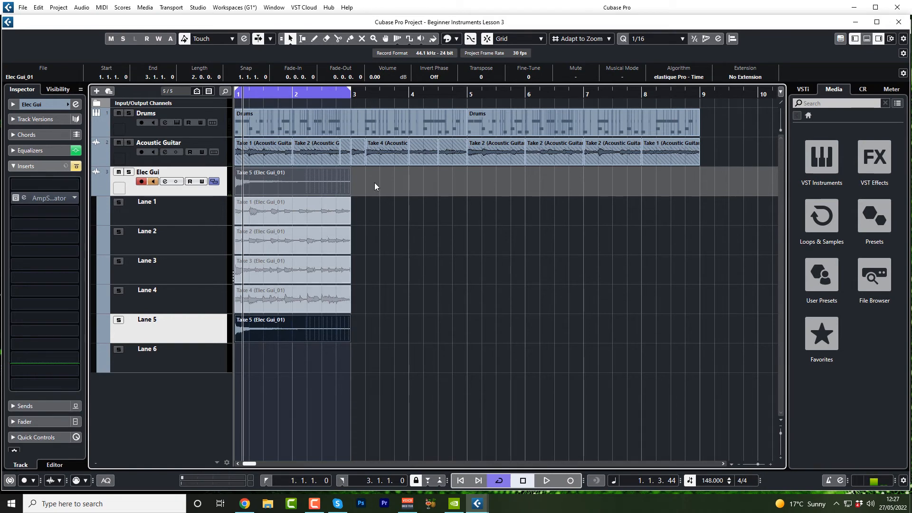
pyautogui.moveTo(186, 219)
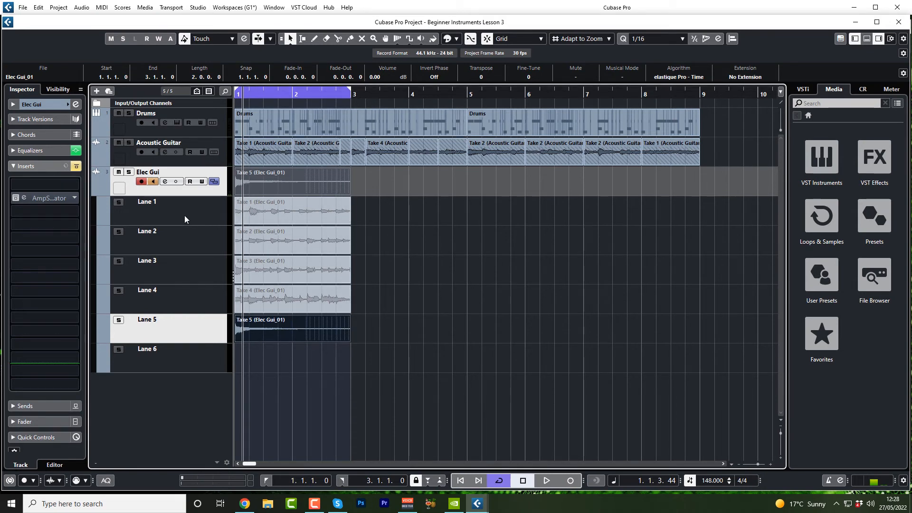
pyautogui.click(273, 301)
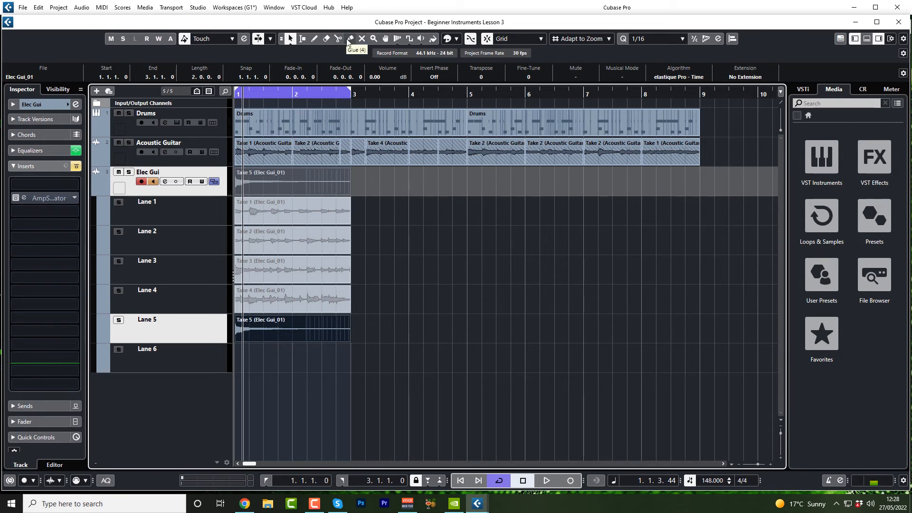
pyautogui.moveTo(352, 260)
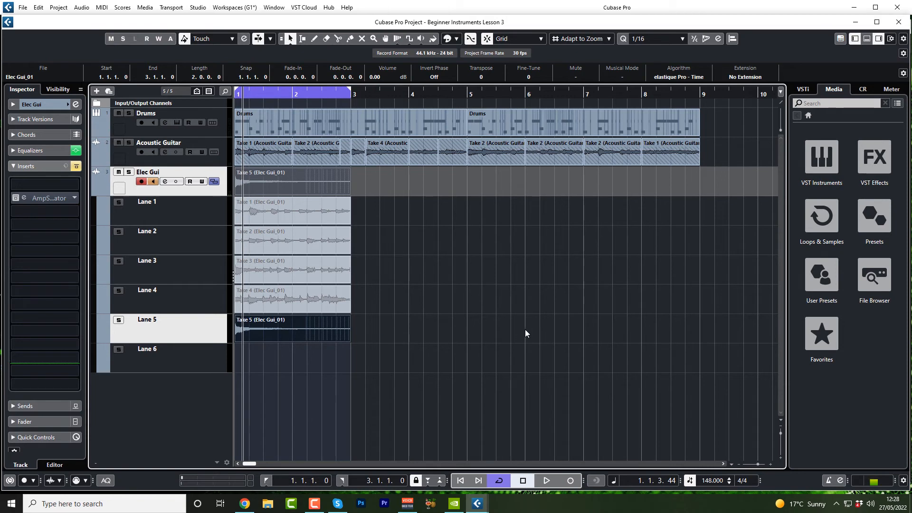
pyautogui.moveTo(411, 403)
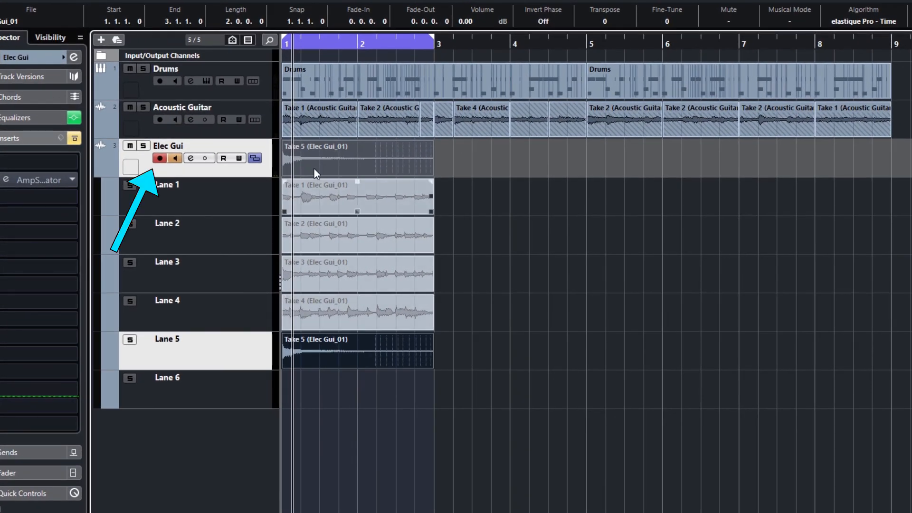
pyautogui.moveTo(175, 159)
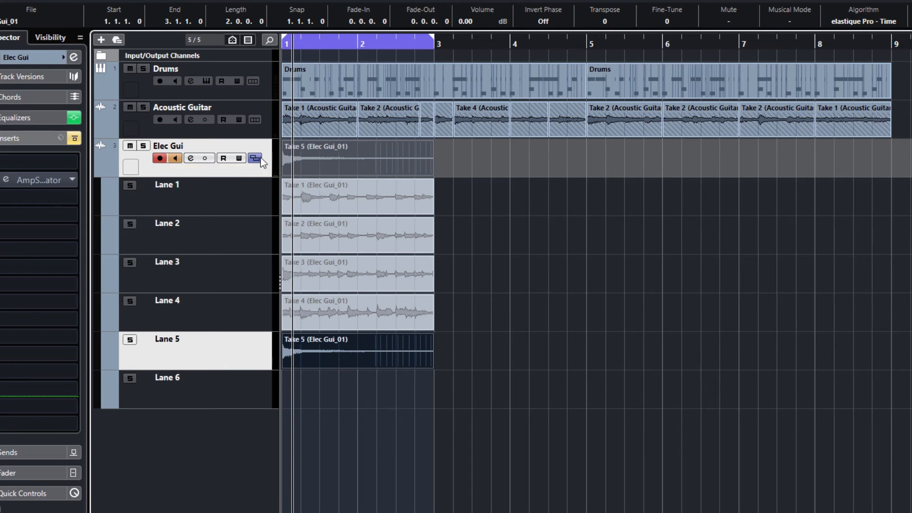
pyautogui.moveTo(255, 158)
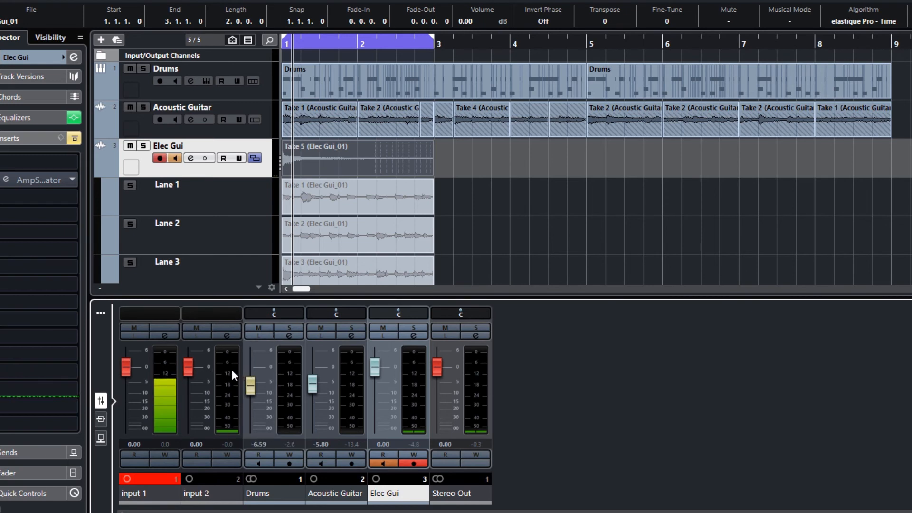
pyautogui.moveTo(231, 370)
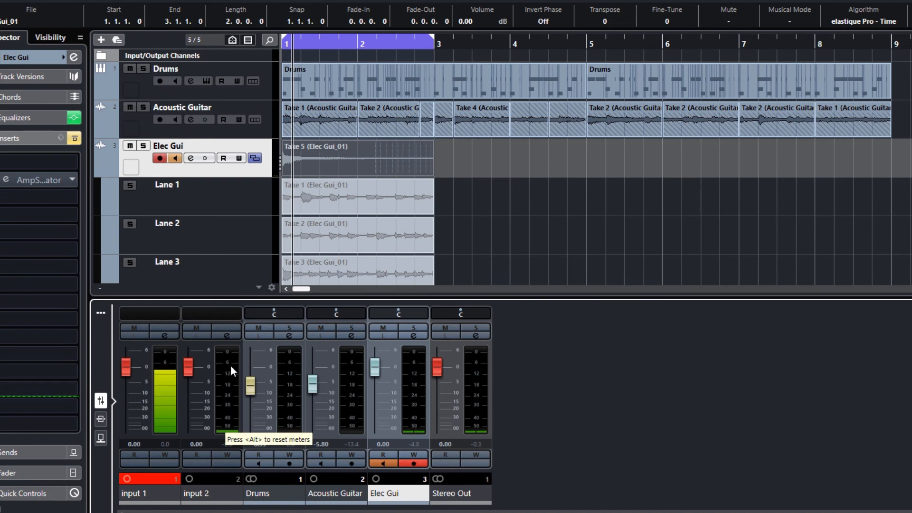
pyautogui.moveTo(227, 372)
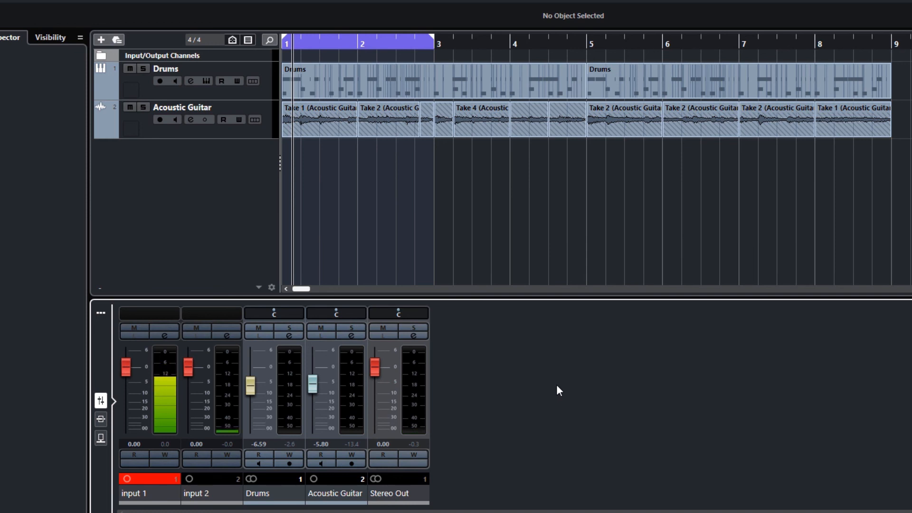
pyautogui.moveTo(147, 477)
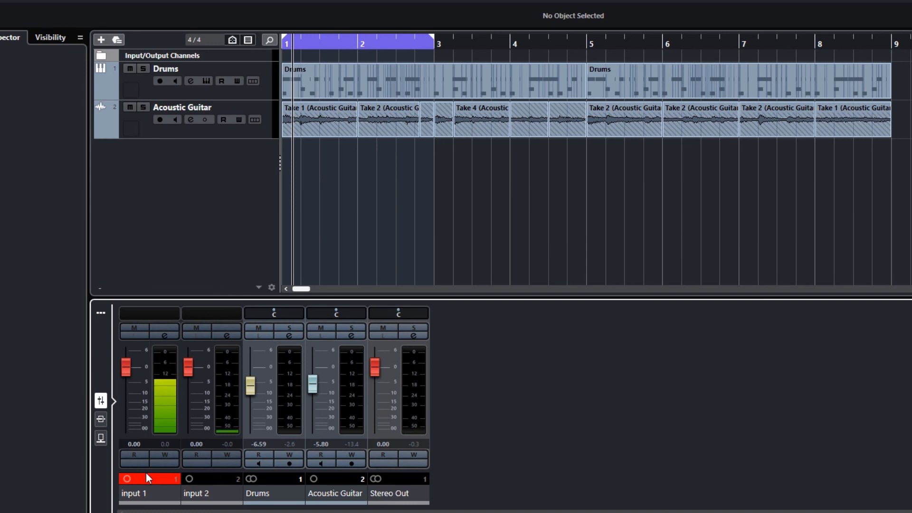